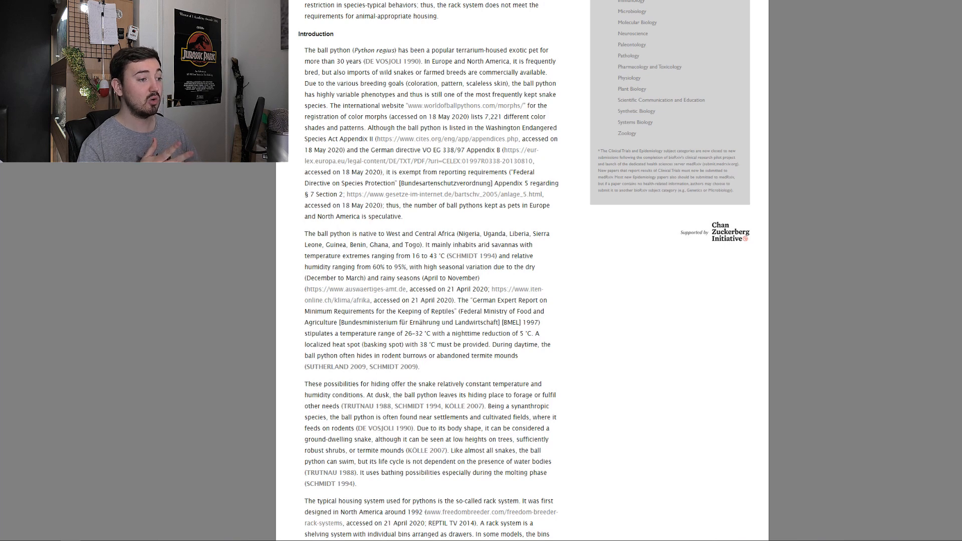
Read down the Introduction to the rack-system description and breeders' arguments for racks.
{"action": "scroll", "scroll_direction": "down", "scroll_amount": 3}
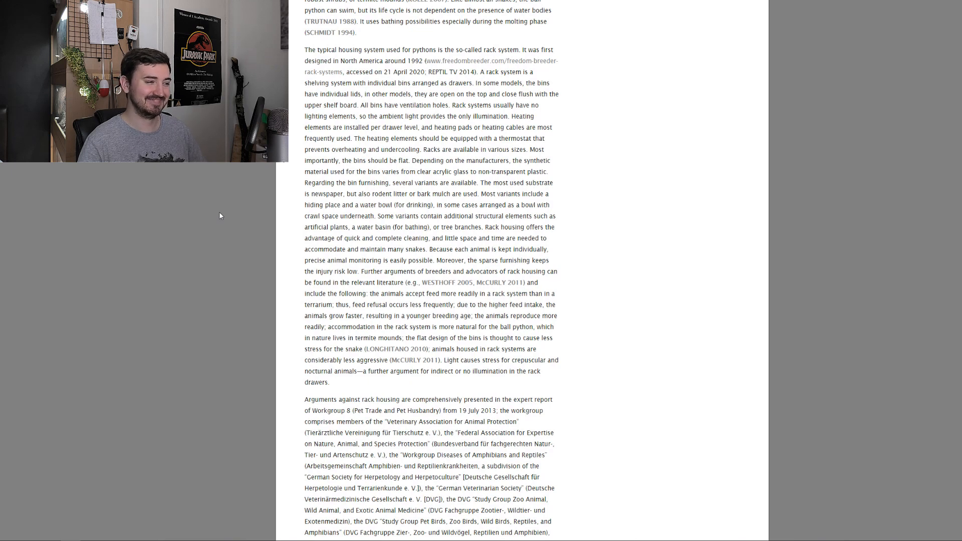
Continue reading to the introduction's passage on terrariums and arguments against them.
{"action": "scroll", "scroll_direction": "down", "scroll_amount": 3}
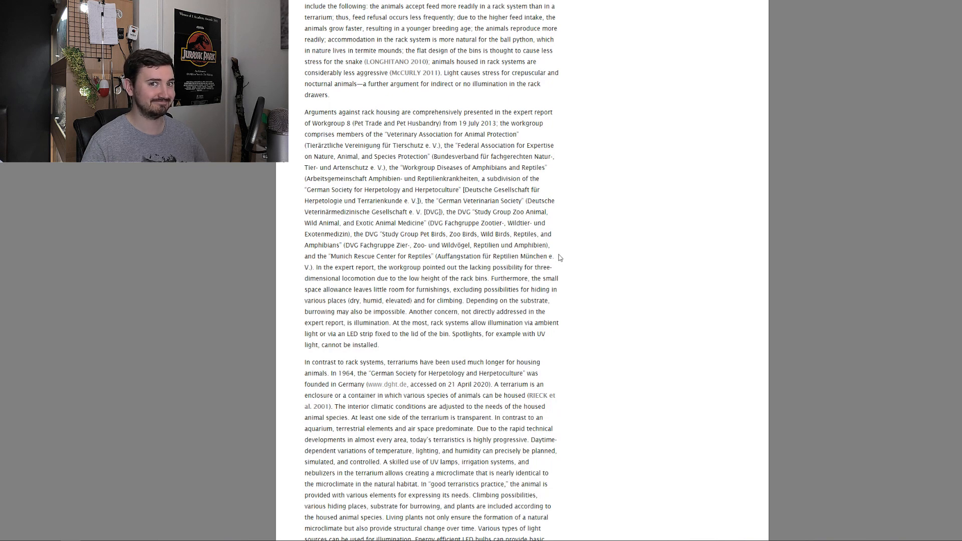
{"action": "mouse_move", "coordinate": [252, 245]}
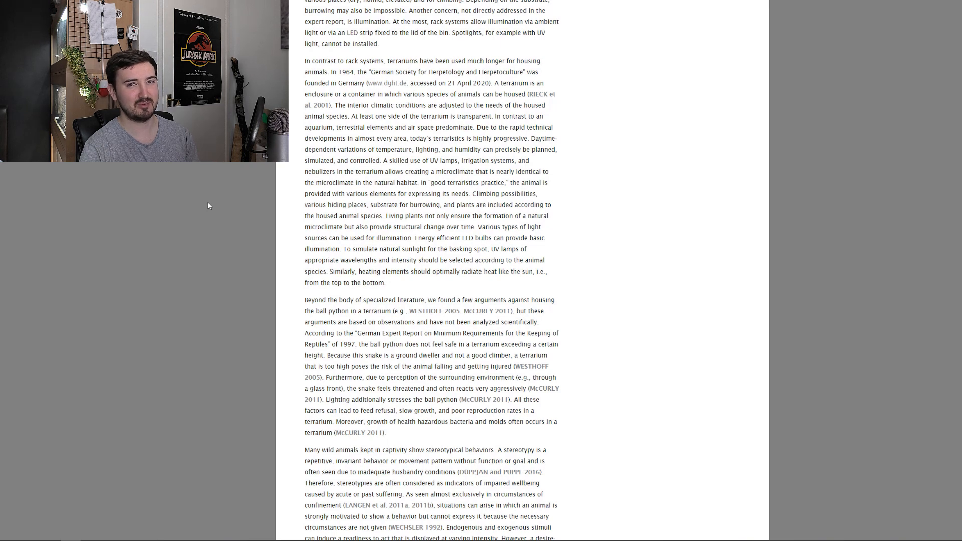
Read on to the paragraph on stereotypic behaviours in captive wild animals.
{"action": "scroll", "scroll_direction": "down", "scroll_amount": 3}
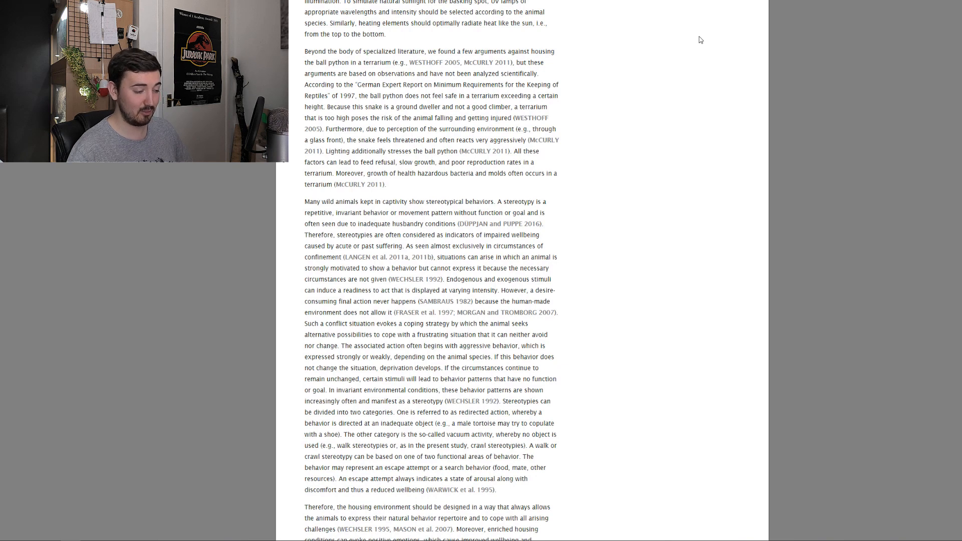
Move past the Introduction to the Methods subsection on the 25 ball pythons.
{"action": "scroll", "scroll_direction": "down", "scroll_amount": 3}
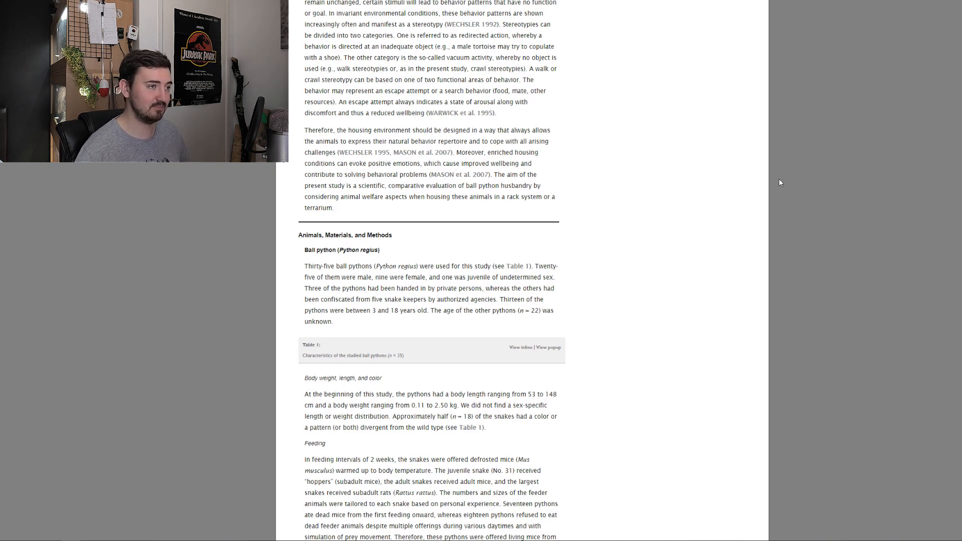
Read the ball python and feeding subsections up to the start of Housing systems.
{"action": "scroll", "scroll_direction": "down", "scroll_amount": 3}
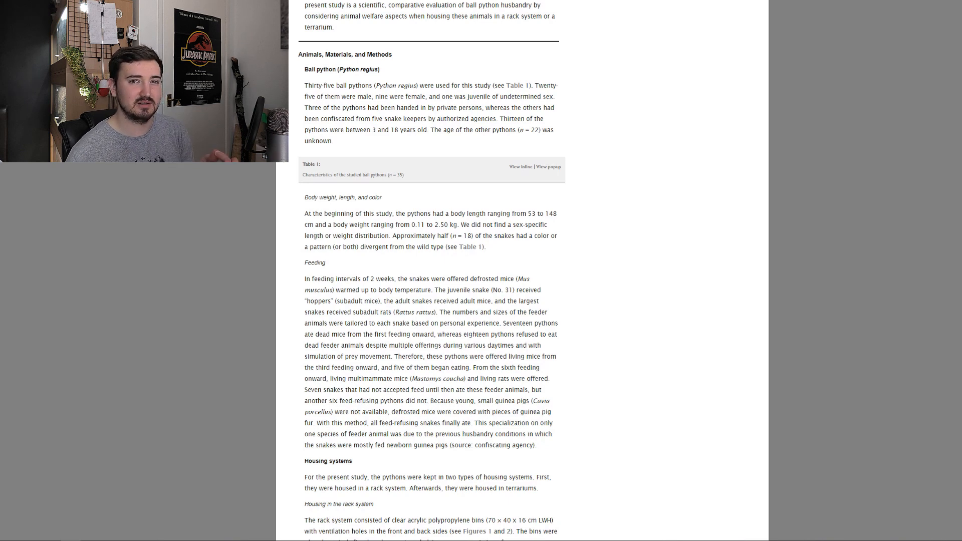
Read the rack-system paragraph on bin heating, temperatures, newspaper substrate and plant-pot hide.
{"action": "scroll", "scroll_direction": "down", "scroll_amount": 3}
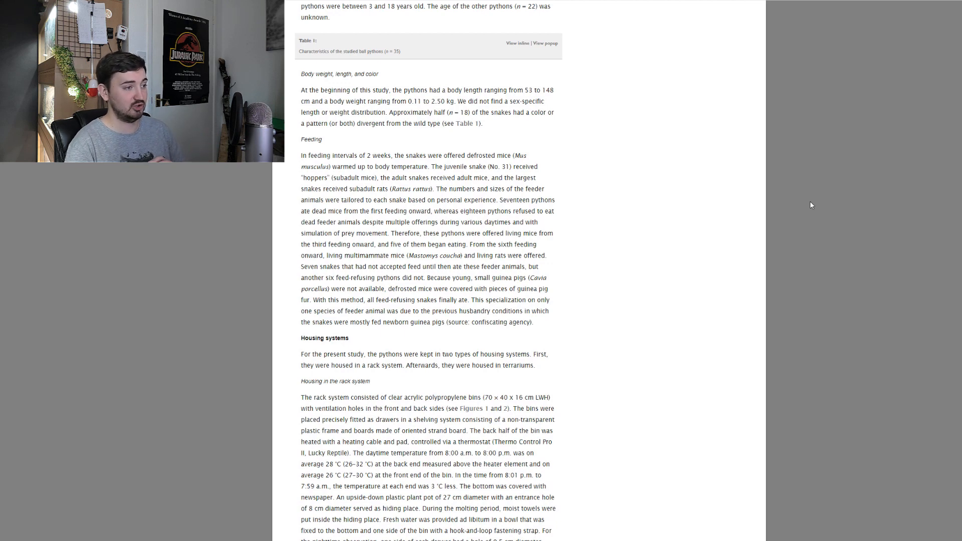
Finish the rack-system paragraph on red-light observation and view Figure 1's drawer schematic.
{"action": "scroll", "scroll_direction": "down", "scroll_amount": 3}
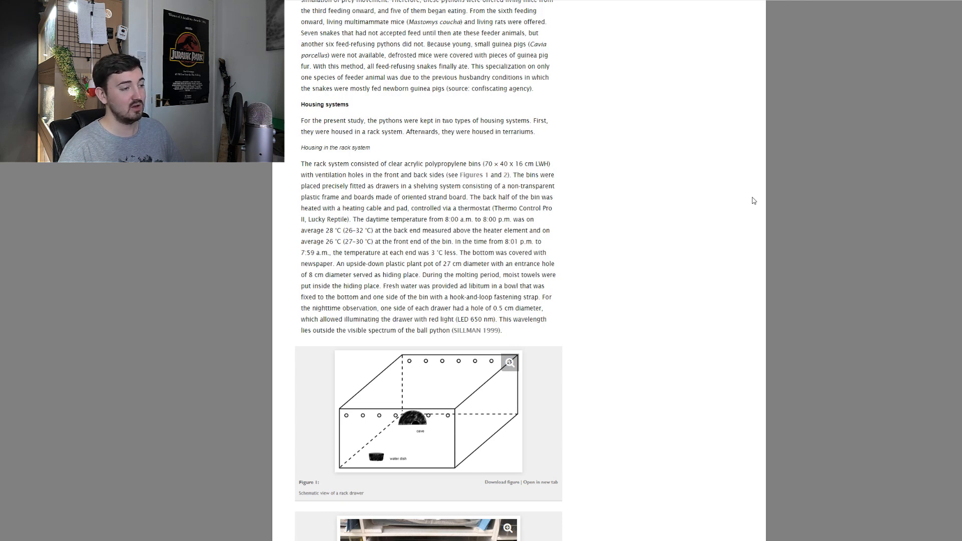
Bring Figure 2's rack-drawer photo and the terrarium housing subsection into view.
{"action": "scroll", "scroll_direction": "down", "scroll_amount": 3}
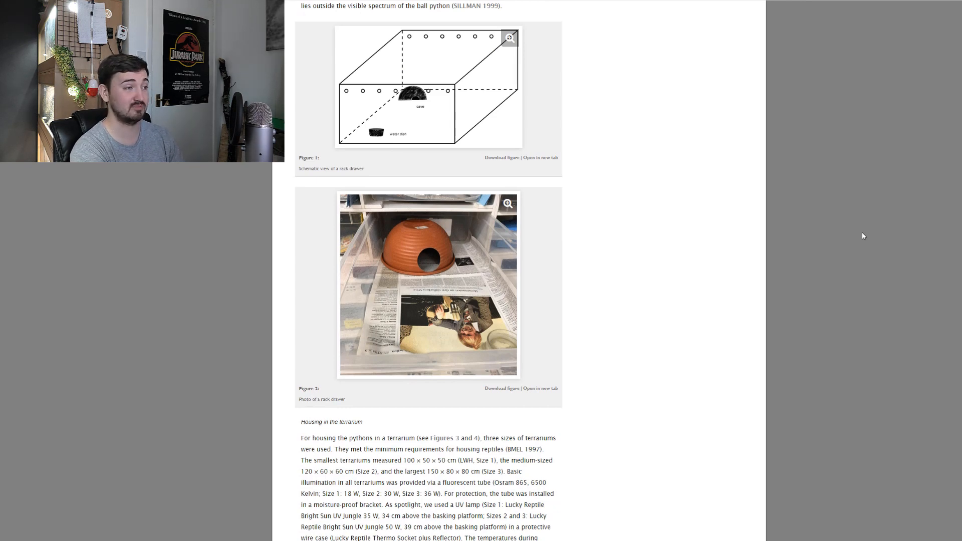
Read the terrarium housing paragraph and Figures 3–4, reaching Behavior observation.
{"action": "scroll", "scroll_direction": "down", "scroll_amount": 3}
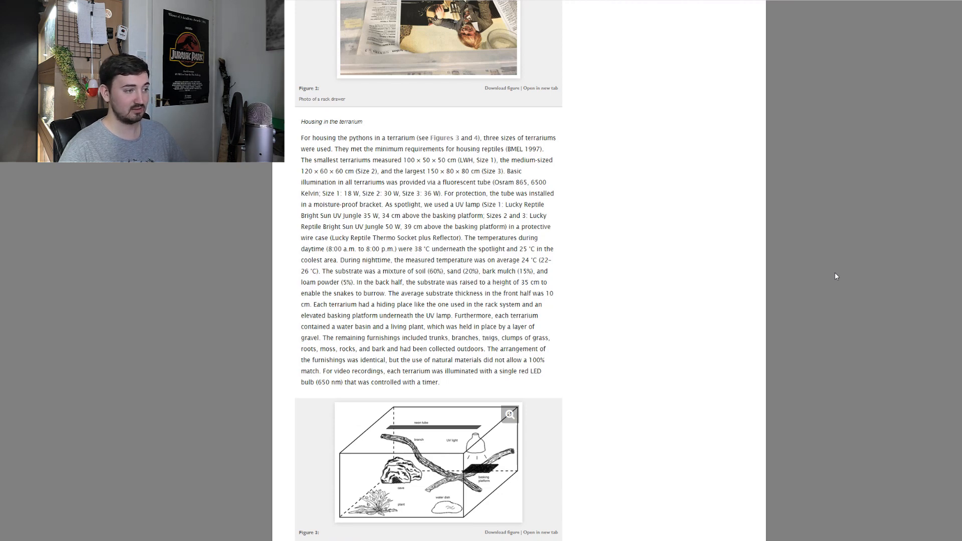
{"action": "scroll", "scroll_direction": "down", "scroll_amount": 3}
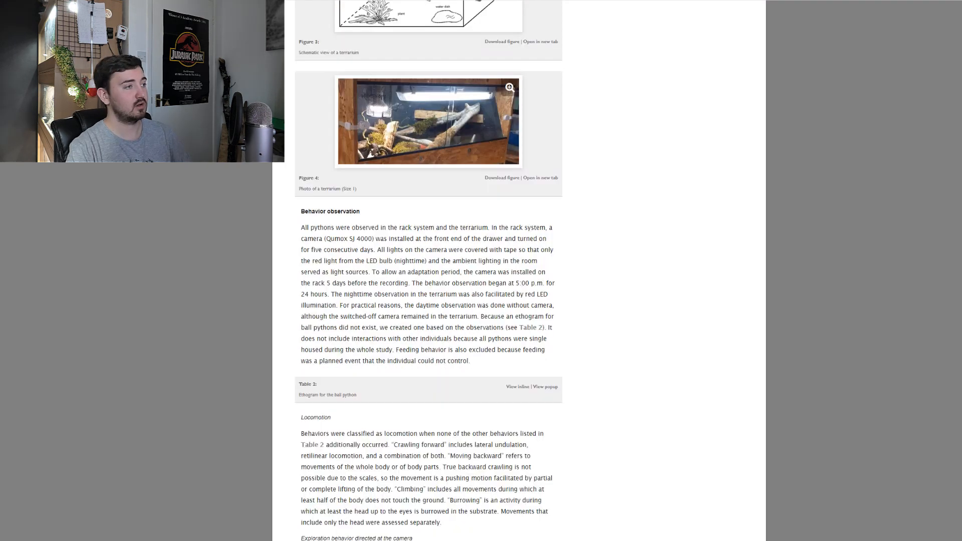
{"action": "scroll", "scroll_direction": "down", "scroll_amount": 3}
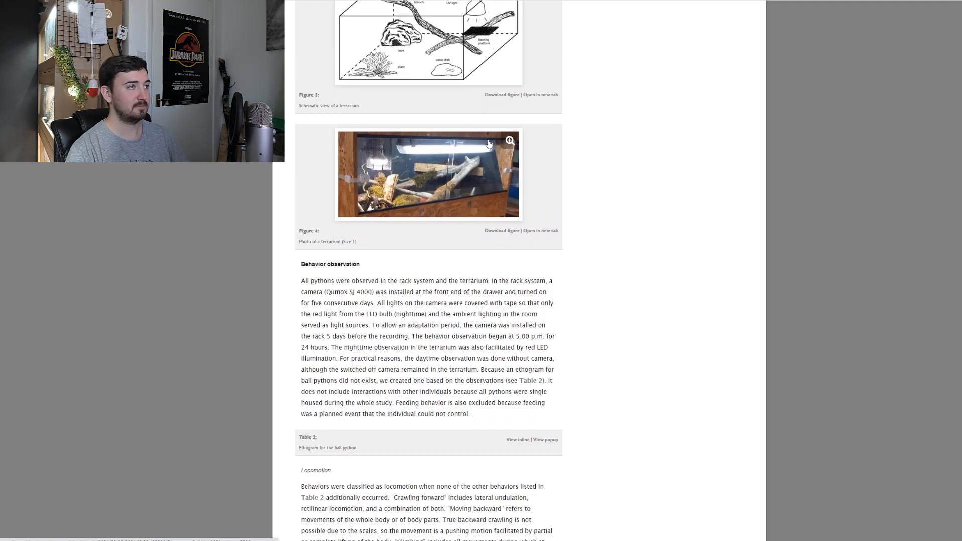
View Figure 4's size 1 terrarium photo enlarged, then close it.
{"action": "left_click", "coordinate": [508, 141]}
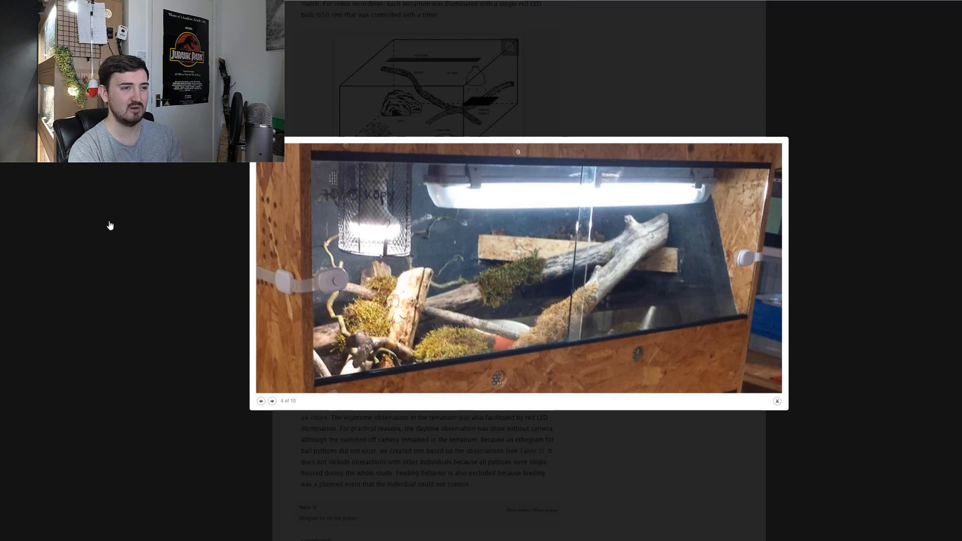
{"action": "left_click", "coordinate": [776, 401]}
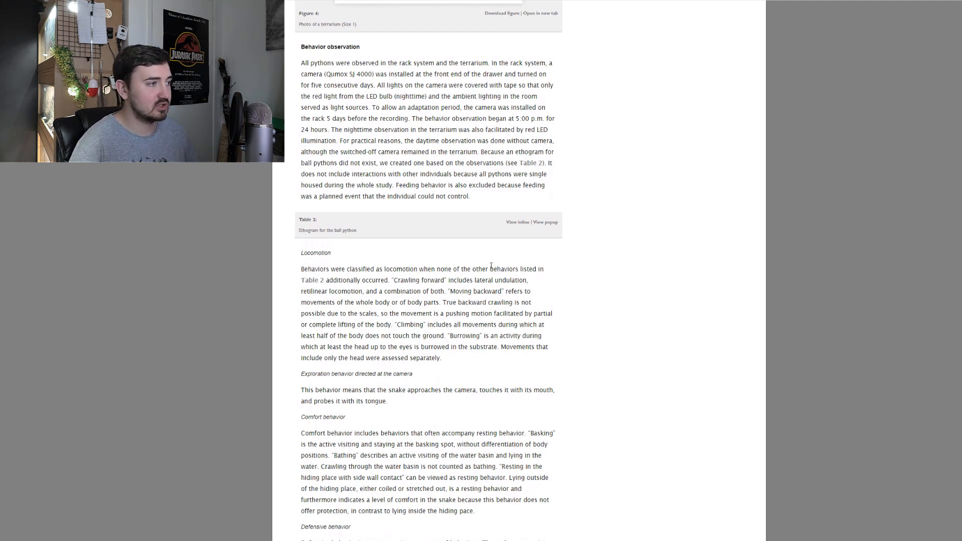
Expand Table 2's ethogram inline and open its first part in the enlarged viewer.
{"action": "left_click", "coordinate": [517, 222]}
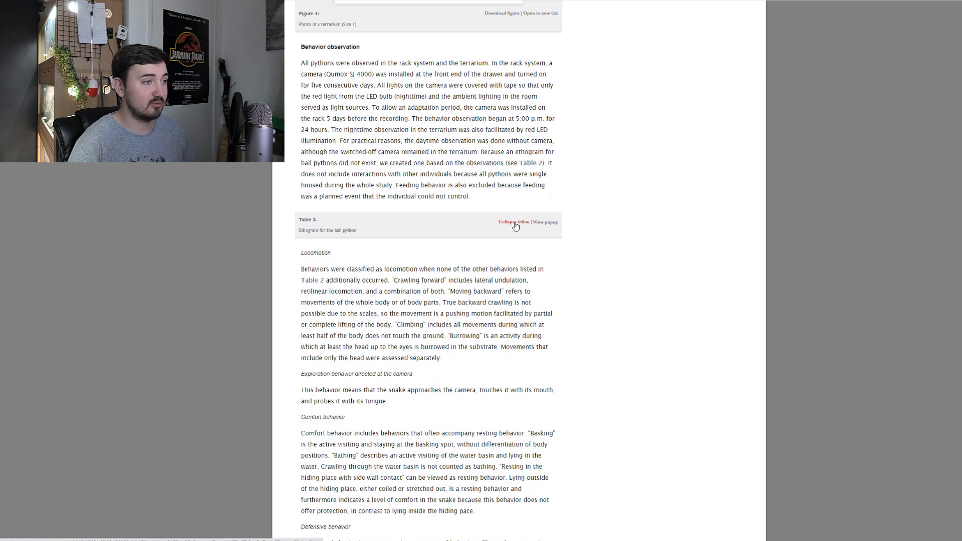
{"action": "left_click", "coordinate": [514, 222]}
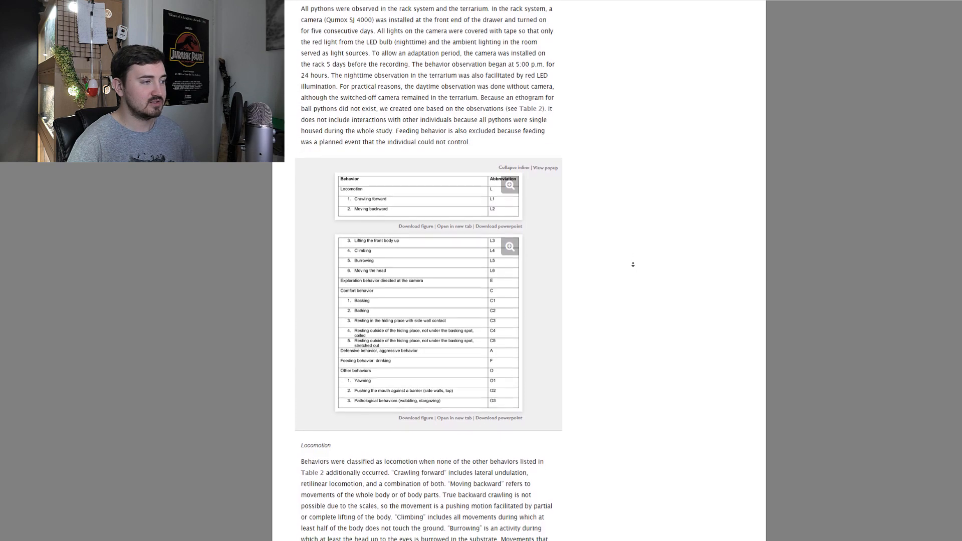
{"action": "scroll", "scroll_direction": "down", "scroll_amount": 3}
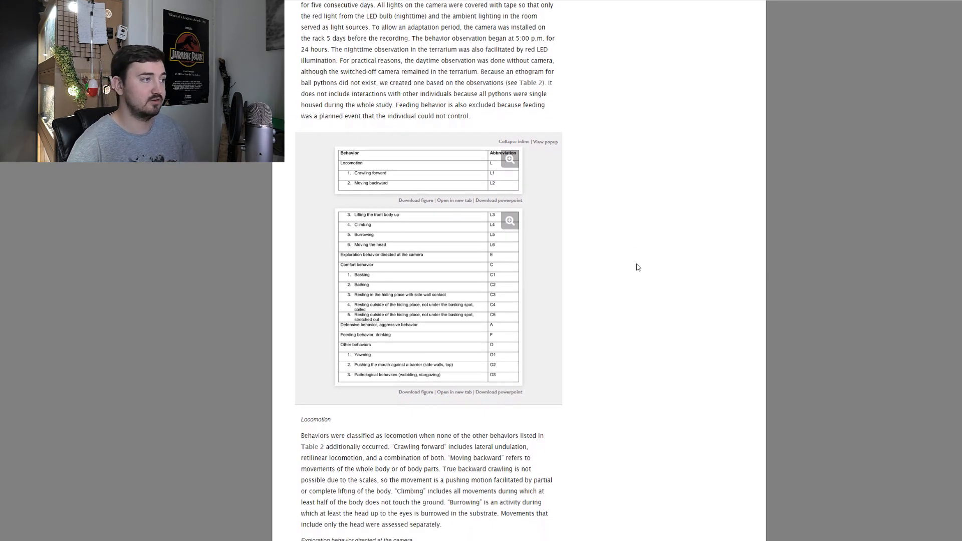
{"action": "left_click", "coordinate": [509, 158]}
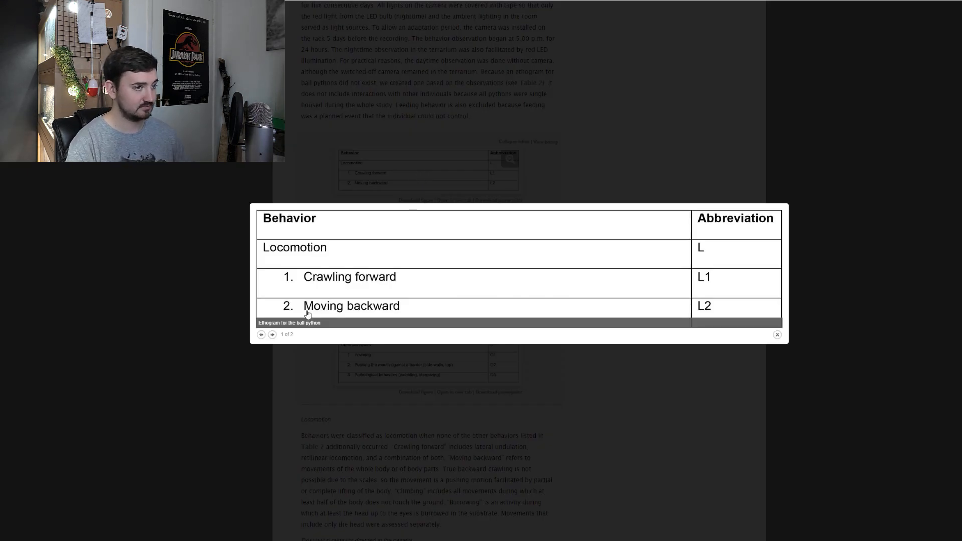
{"action": "left_click", "coordinate": [271, 334]}
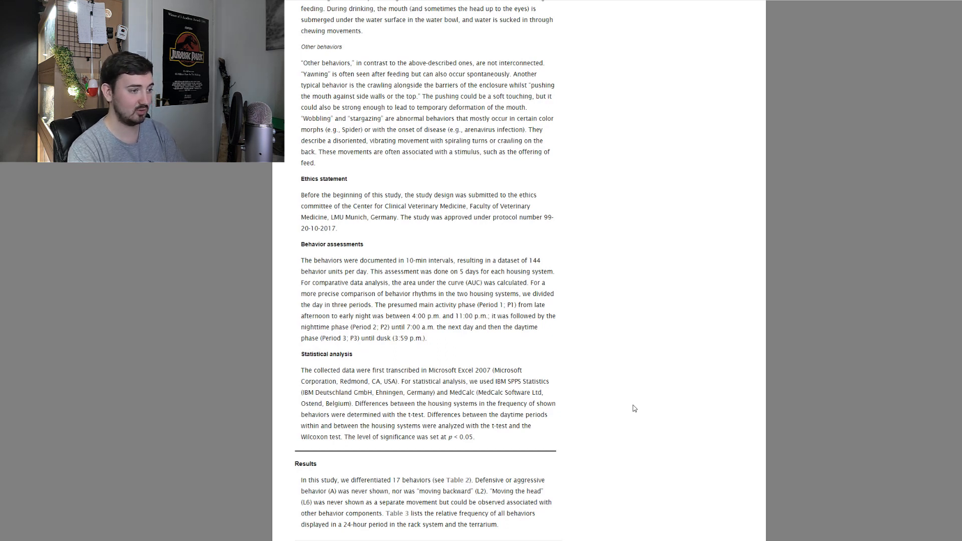
Scroll to the Results' behavior frequency comparisons above Figure 5.
{"action": "scroll", "scroll_direction": "down", "scroll_amount": 3}
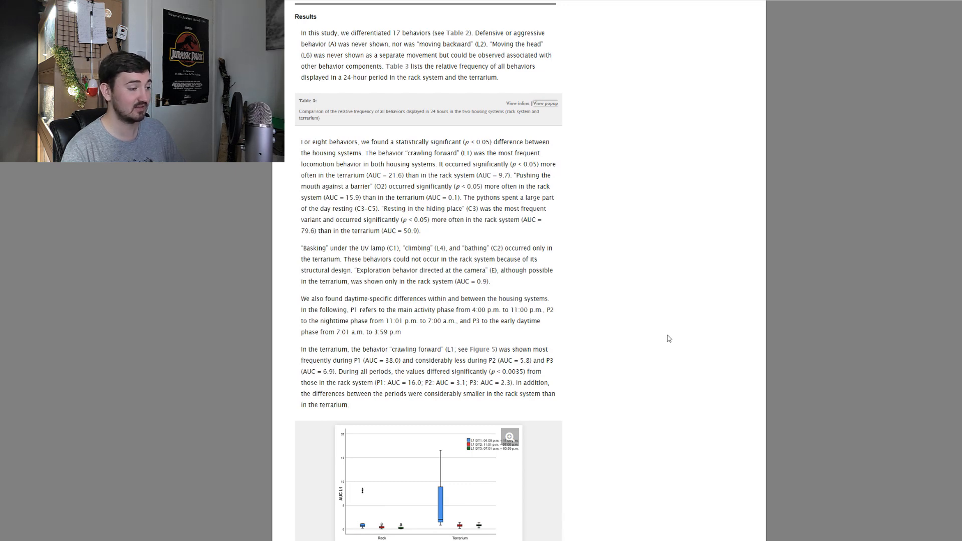
Enlarge Figure 5's crawling-forward boxplot comparing rack and terrarium.
{"action": "scroll", "scroll_direction": "down", "scroll_amount": 3}
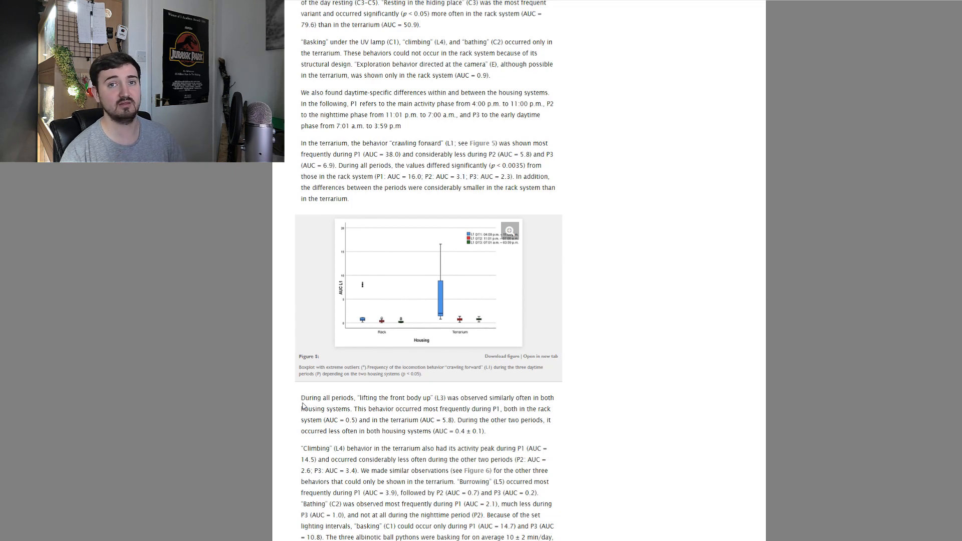
{"action": "left_click", "coordinate": [510, 230]}
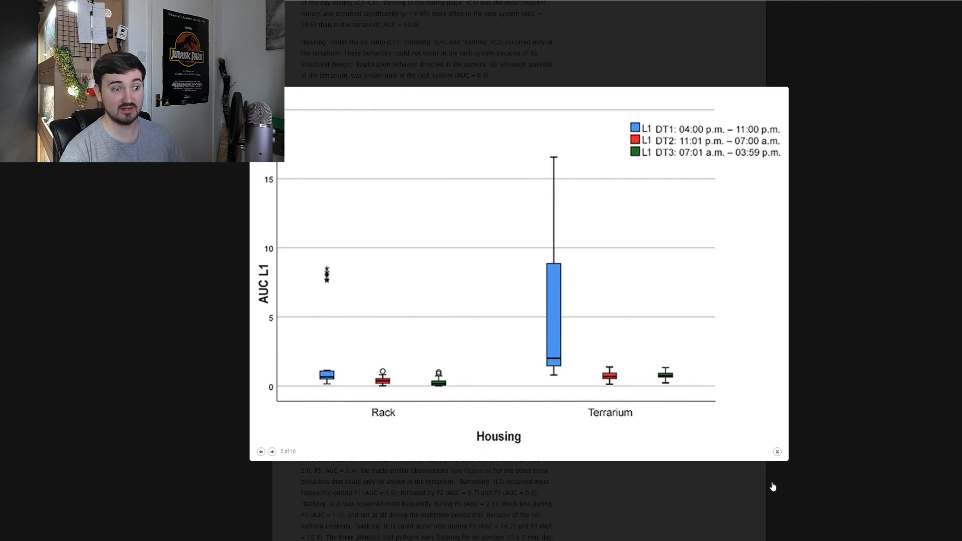
{"action": "mouse_move", "coordinate": [776, 468]}
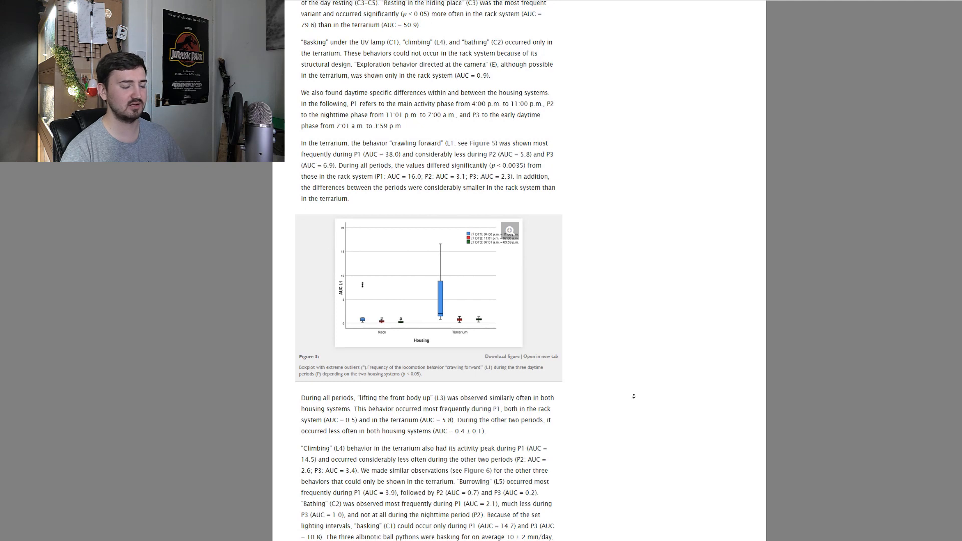
Scroll past Figure 5 to the climbing, burrowing, bathing and basking results and Figure 6.
{"action": "scroll", "scroll_direction": "down", "scroll_amount": 3}
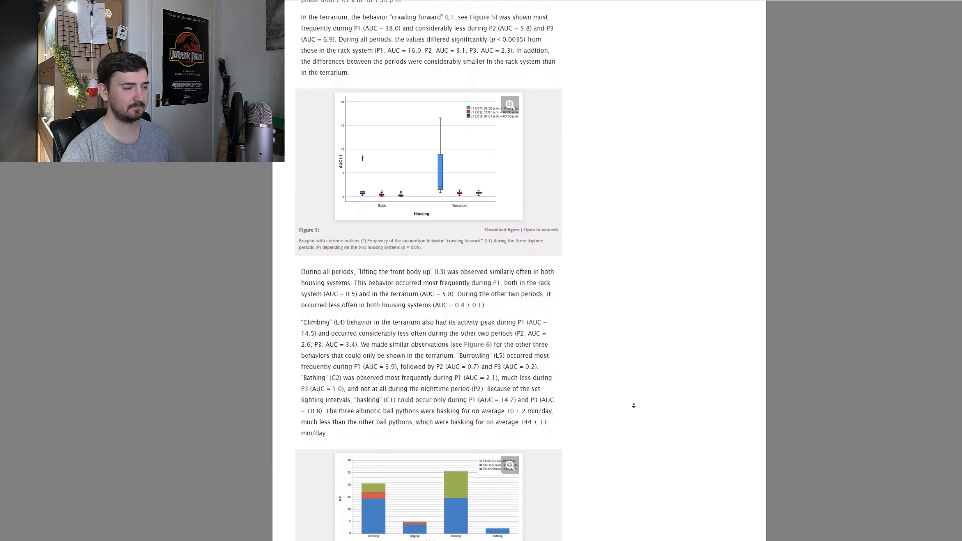
{"action": "scroll", "scroll_direction": "down", "scroll_amount": 3}
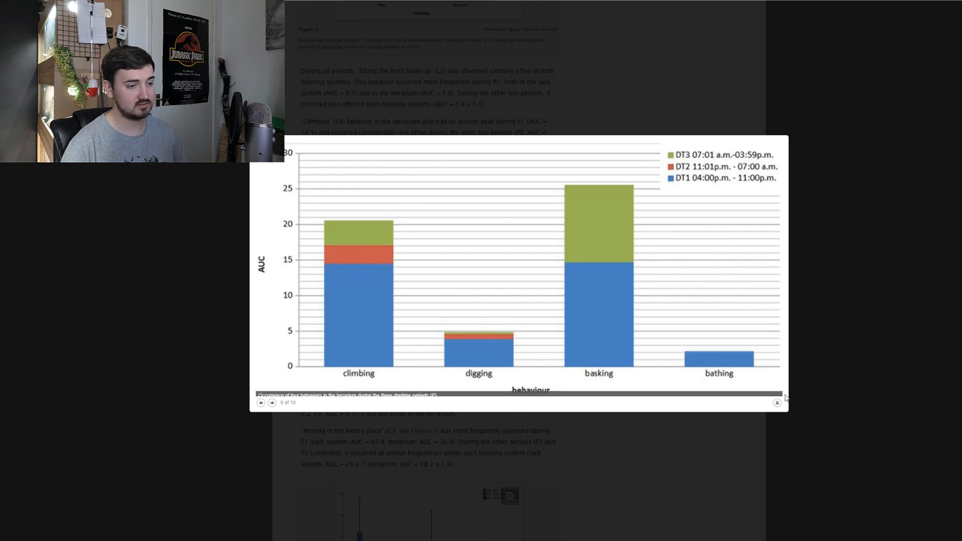
Close the enlarged Figure 6 stacked bar chart.
{"action": "left_click", "coordinate": [777, 403]}
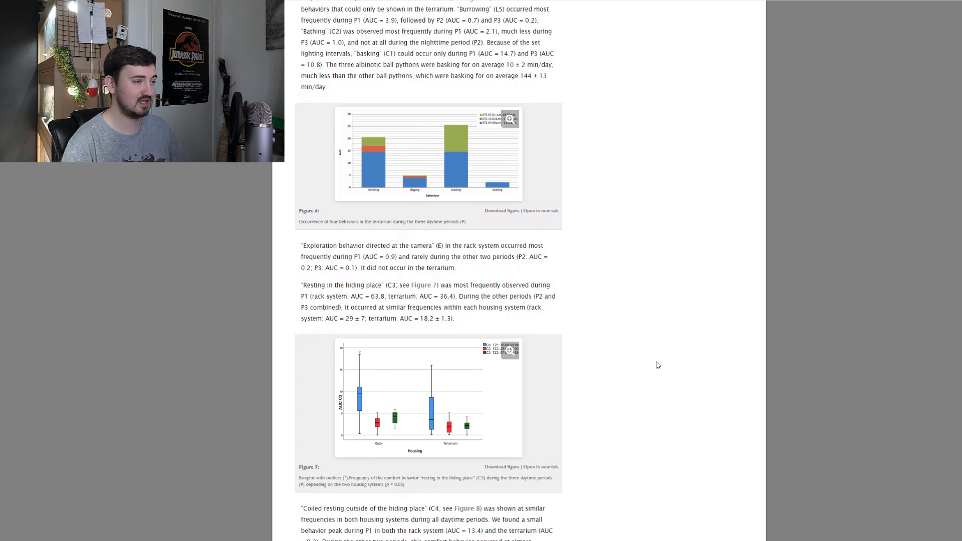
Enlarge Figure 7's hiding-place resting boxplot.
{"action": "left_click", "coordinate": [509, 352]}
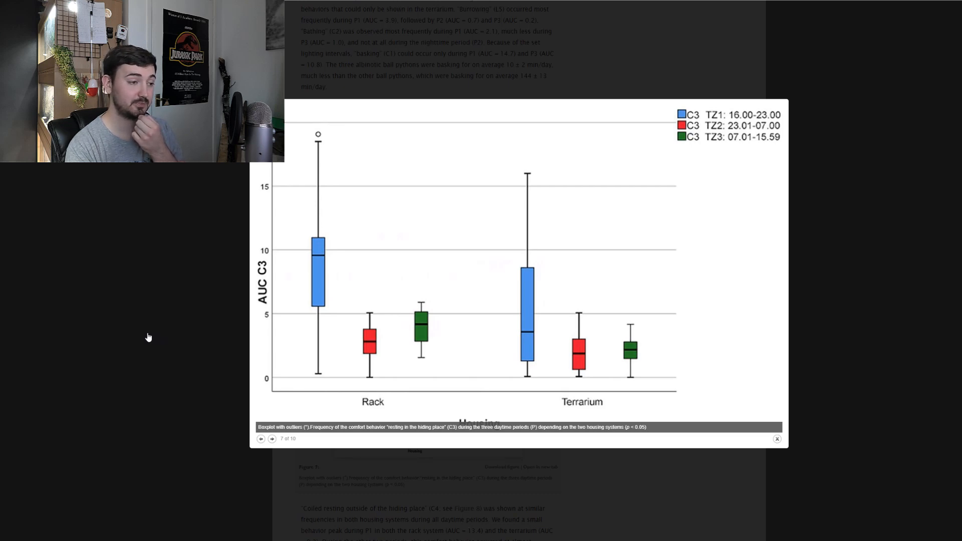
{"action": "mouse_move", "coordinate": [192, 339]}
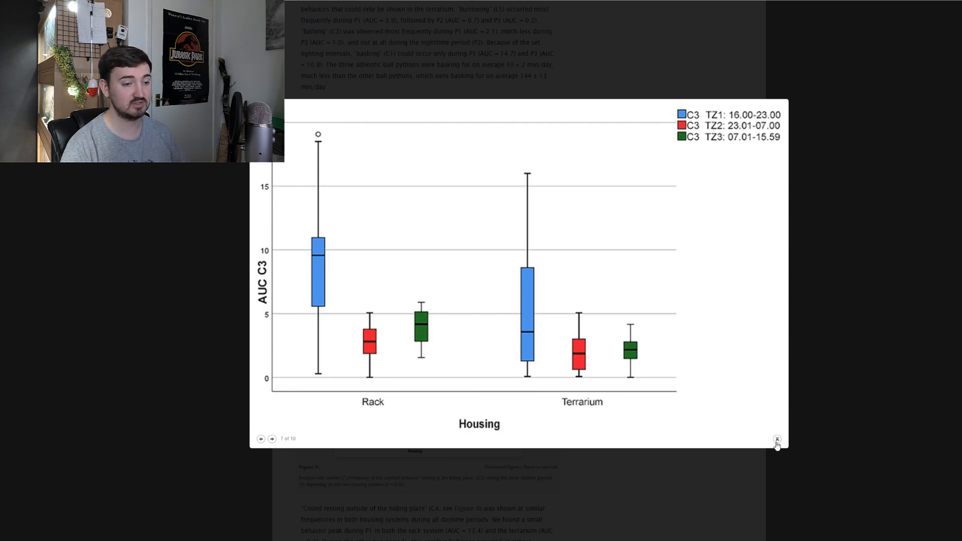
Close the enlarged Figure 7 boxplot.
{"action": "left_click", "coordinate": [777, 440]}
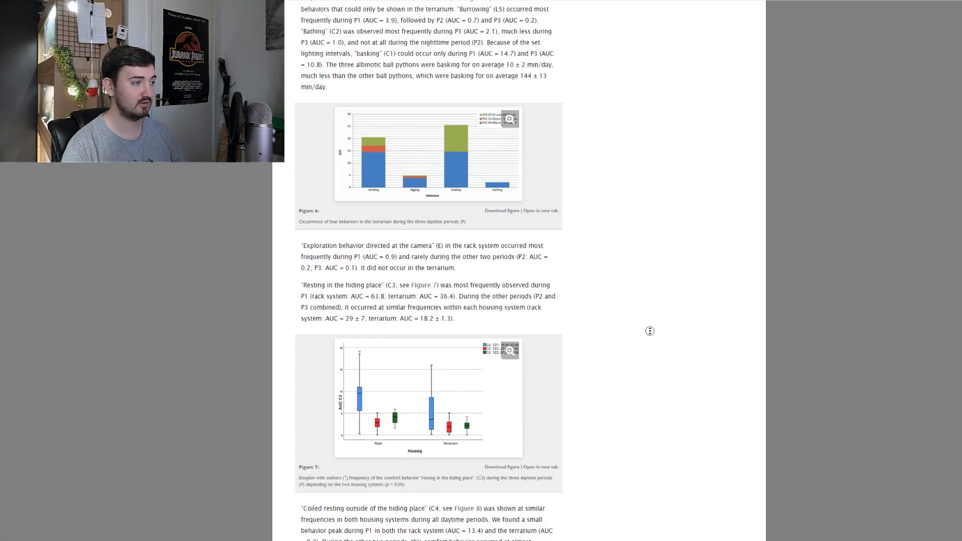
Enlarge Figure 8's coiled-resting-outside-hiding-place boxplot.
{"action": "scroll", "scroll_direction": "down", "scroll_amount": 3}
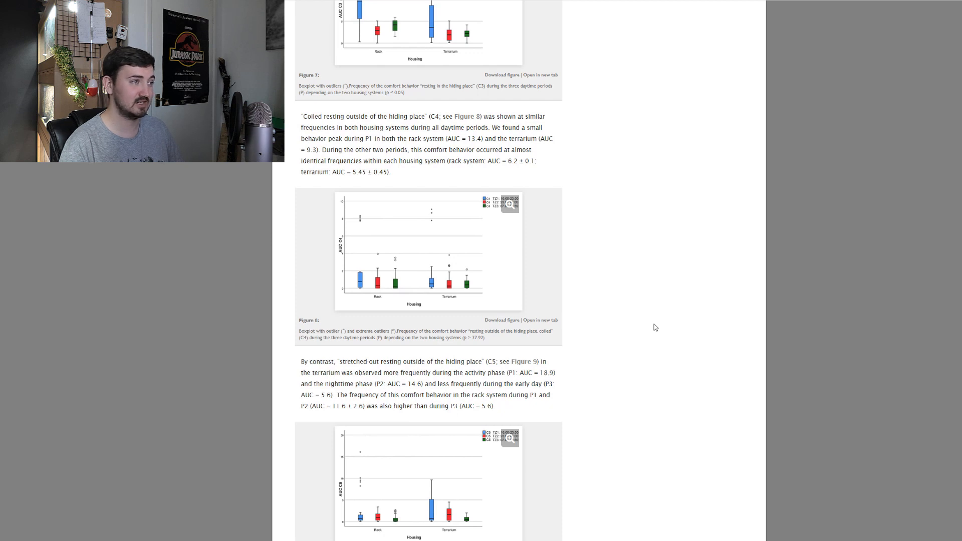
{"action": "left_click", "coordinate": [508, 206]}
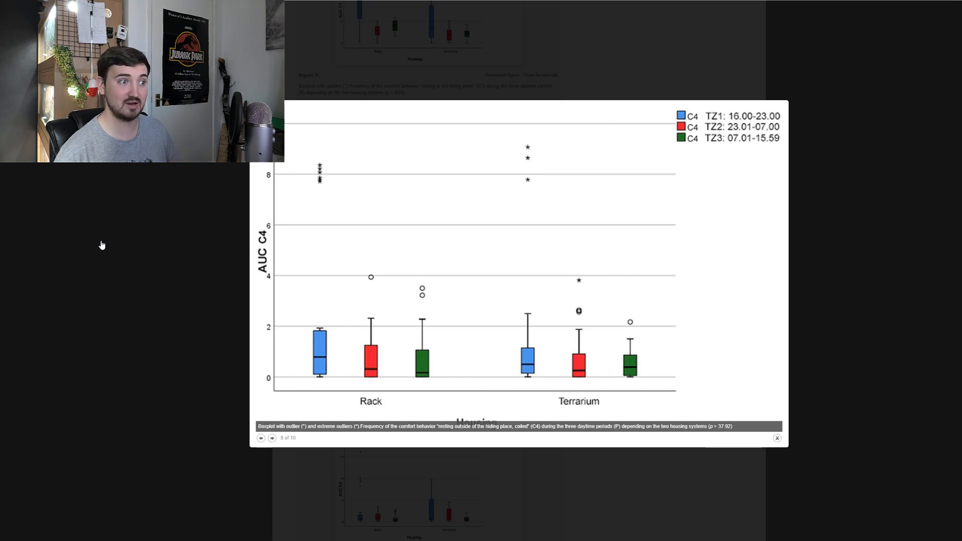
Replace enlarged Figure 8 with Figure 9's stretched-out resting boxplot.
{"action": "left_click", "coordinate": [777, 438]}
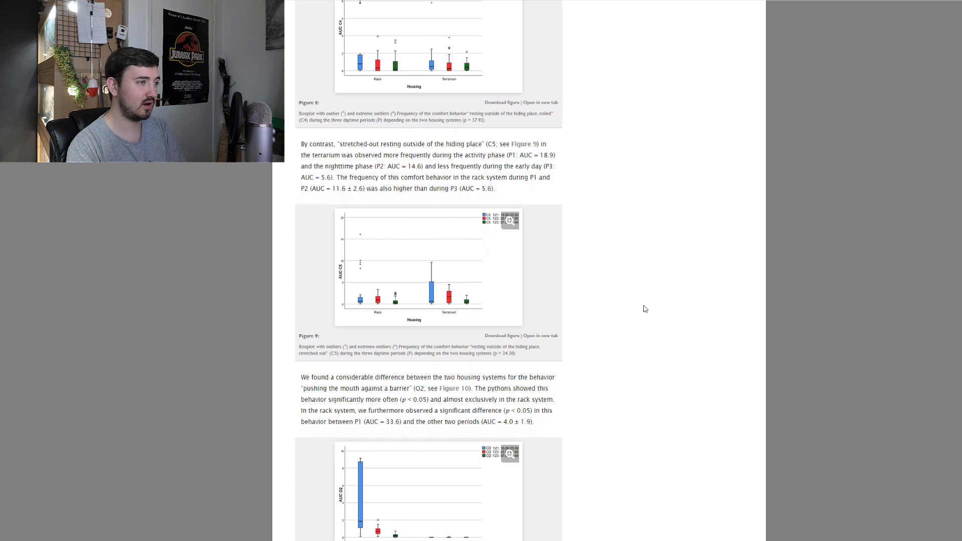
{"action": "left_click", "coordinate": [509, 220]}
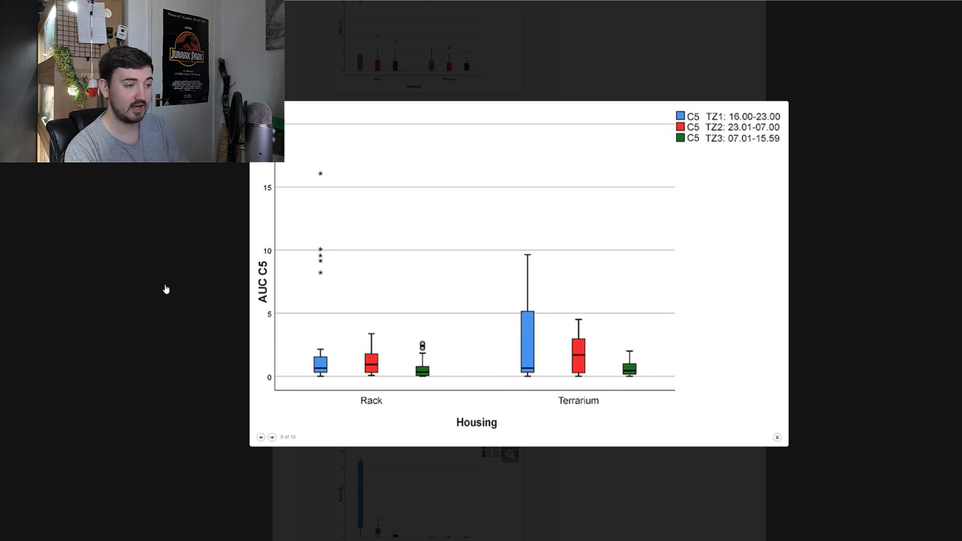
Close the enlarged Figure 9 view.
{"action": "left_click", "coordinate": [777, 437]}
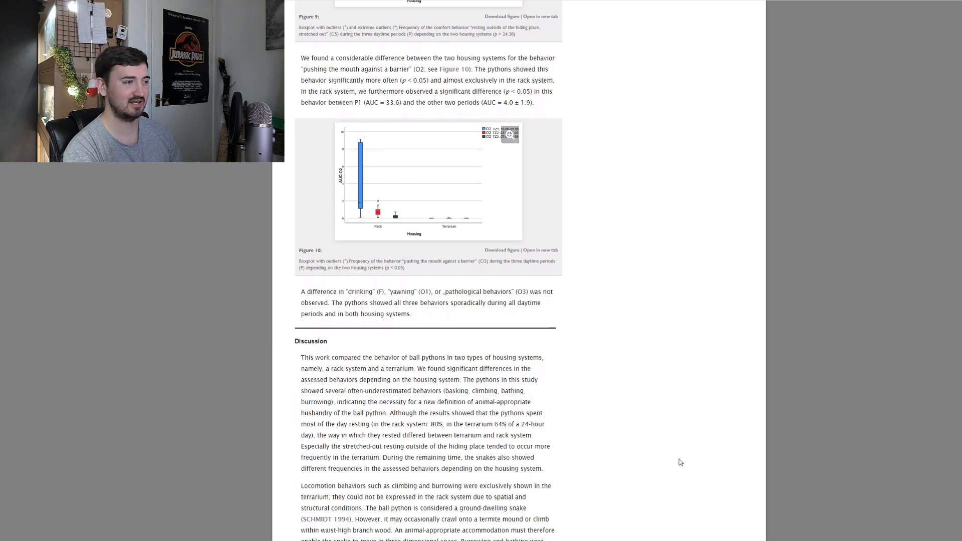
Scroll to the Discussion comparing rack-system and terrarium behaviors, through locomotion, bathing and UV basking.
{"action": "scroll", "scroll_direction": "down", "scroll_amount": 3}
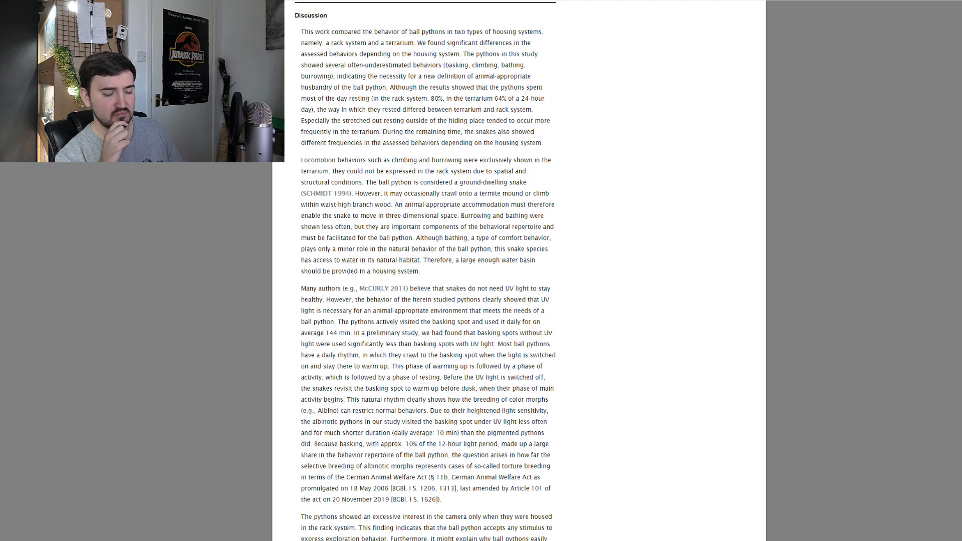
Scroll past the camera-interest and mouth-pushing stereotypy paragraphs to the defensive-behavior passage.
{"action": "scroll", "scroll_direction": "down", "scroll_amount": 3}
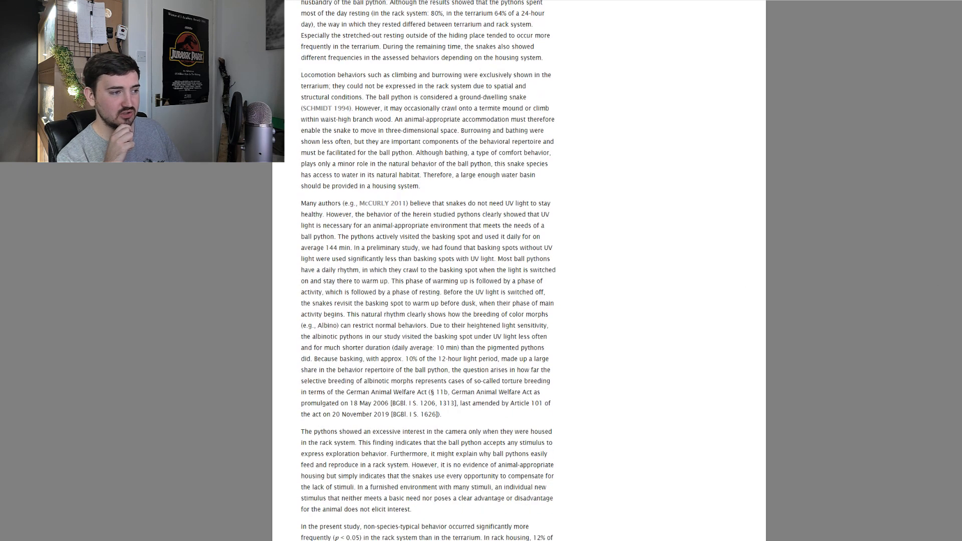
{"action": "scroll", "scroll_direction": "down", "scroll_amount": 3}
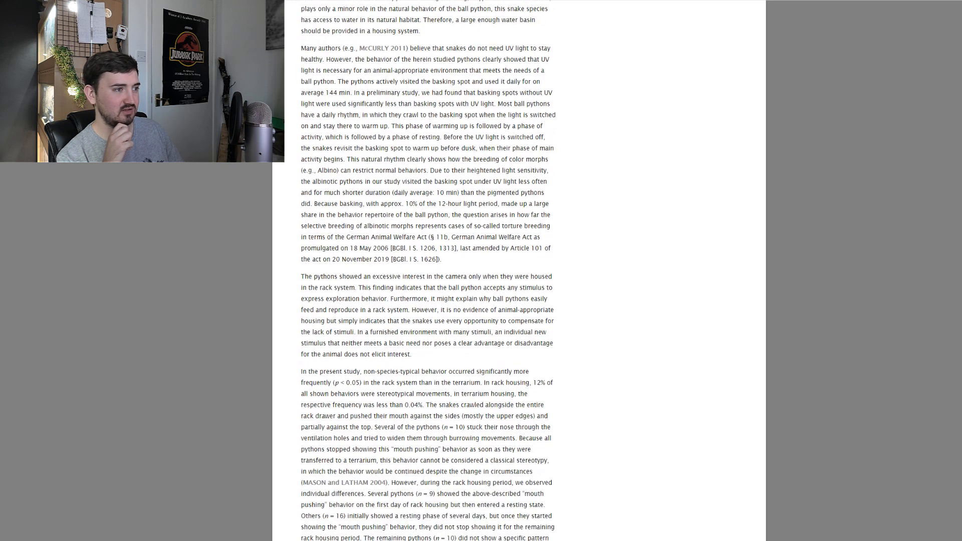
{"action": "scroll", "scroll_direction": "down", "scroll_amount": 3}
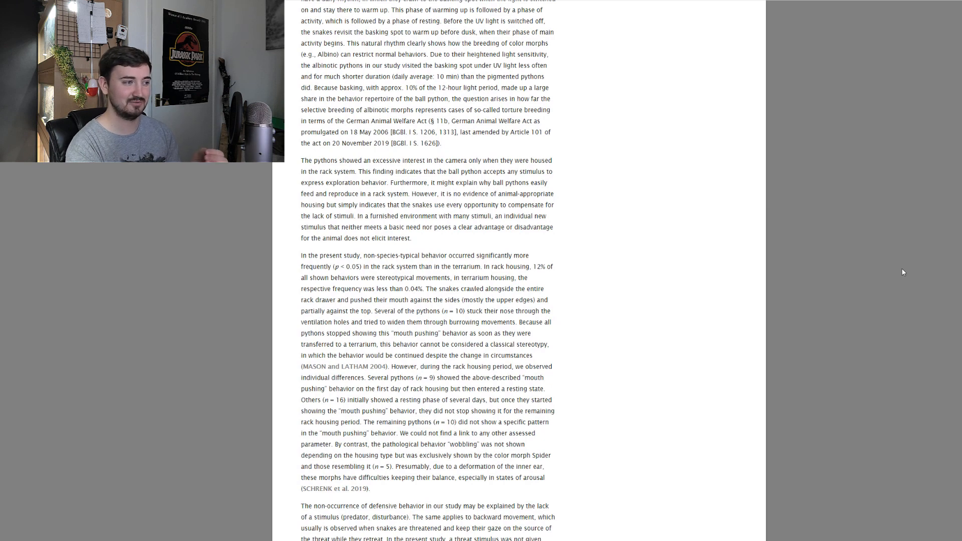
Scroll to the 'In summary' paragraph, then the feed-acceptance and illumination-stressor paragraphs.
{"action": "scroll", "scroll_direction": "down", "scroll_amount": 3}
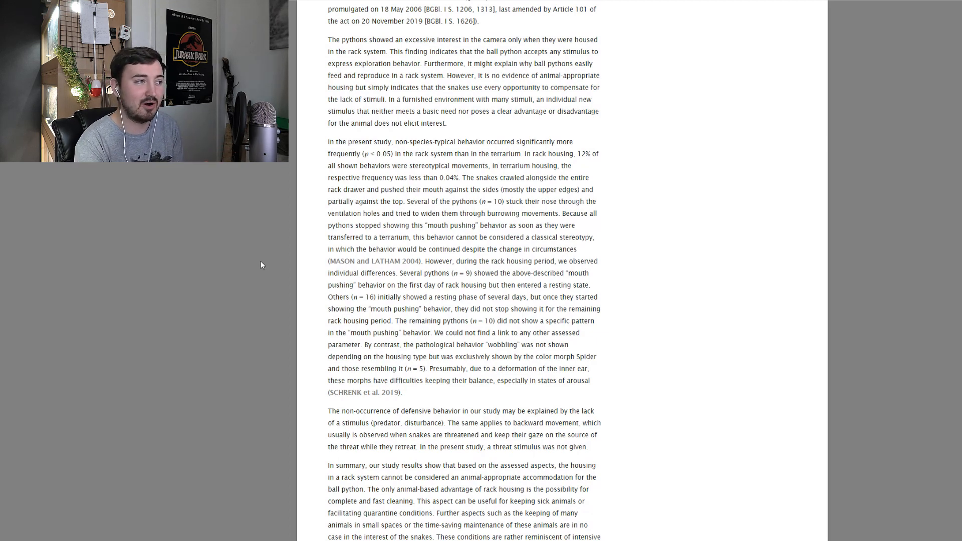
{"action": "scroll", "scroll_direction": "down", "scroll_amount": 3}
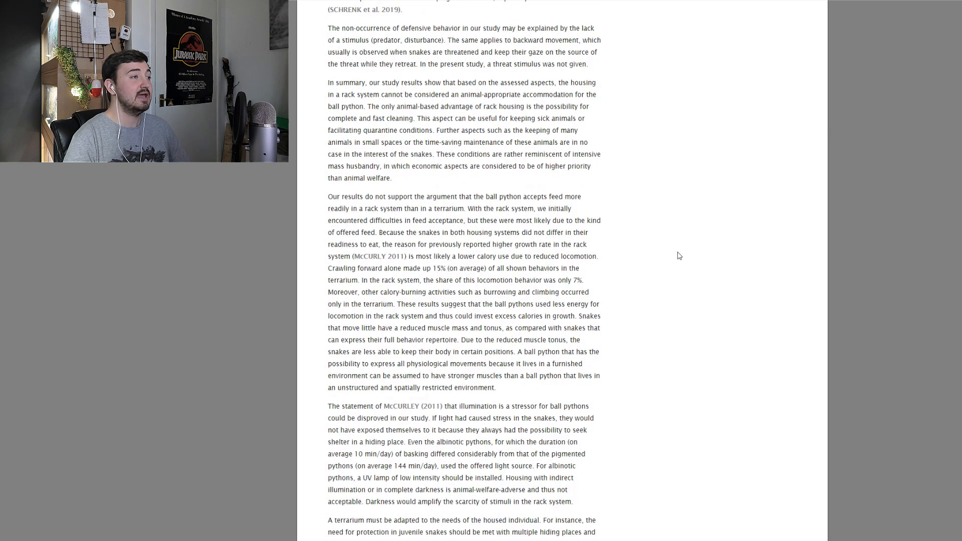